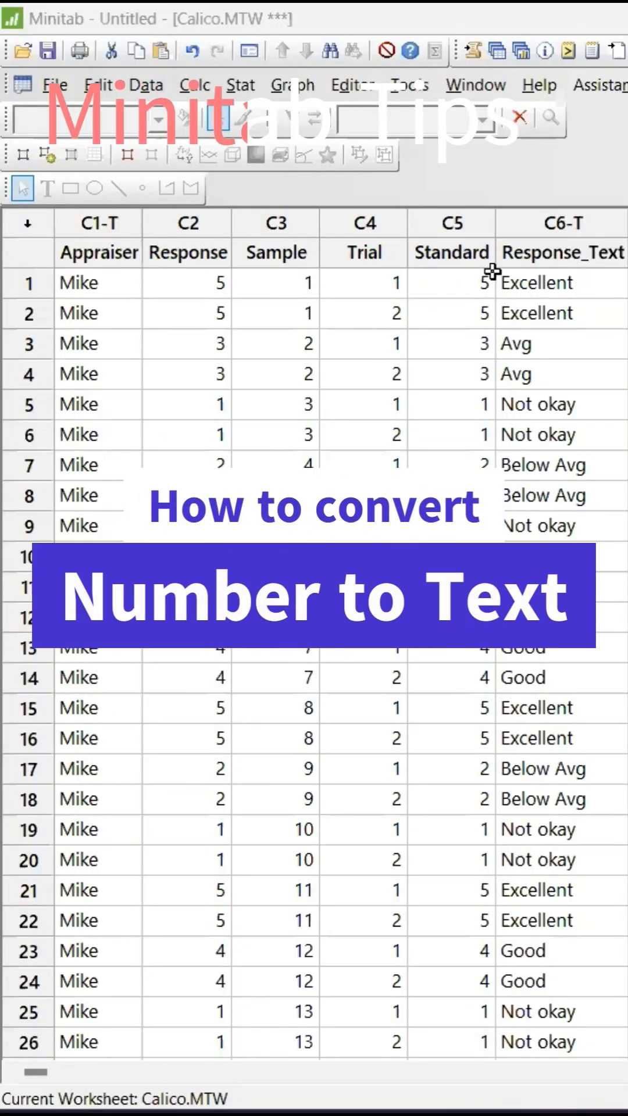
mouse_move(106, 135)
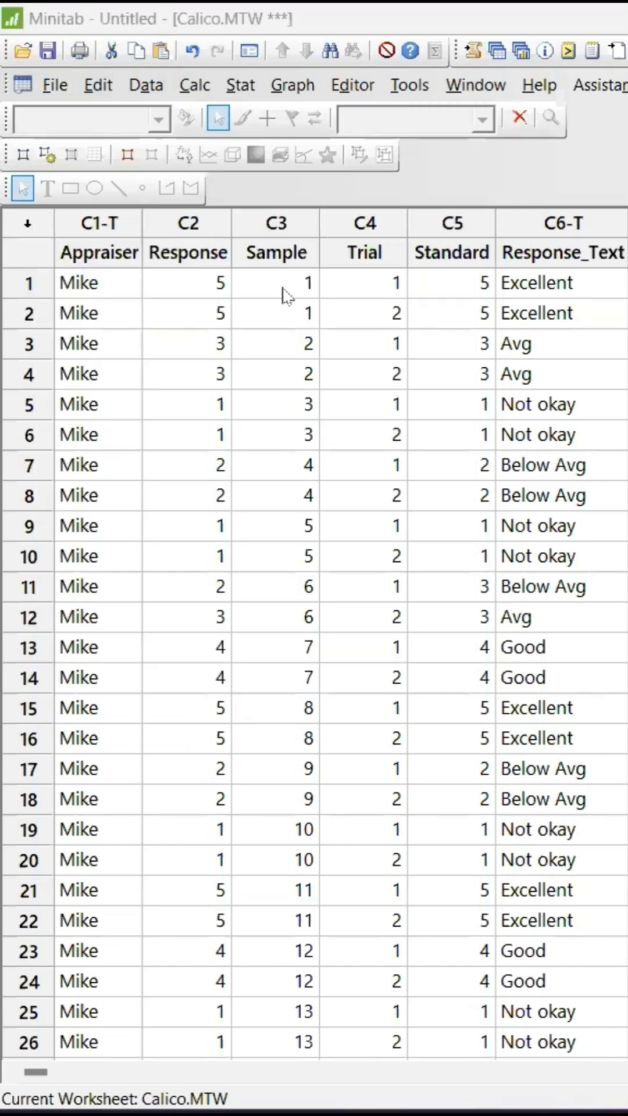
Step: Open Calico.MTW from the Minitab Sample Data folder via File > Open Worksheet
click(55, 85)
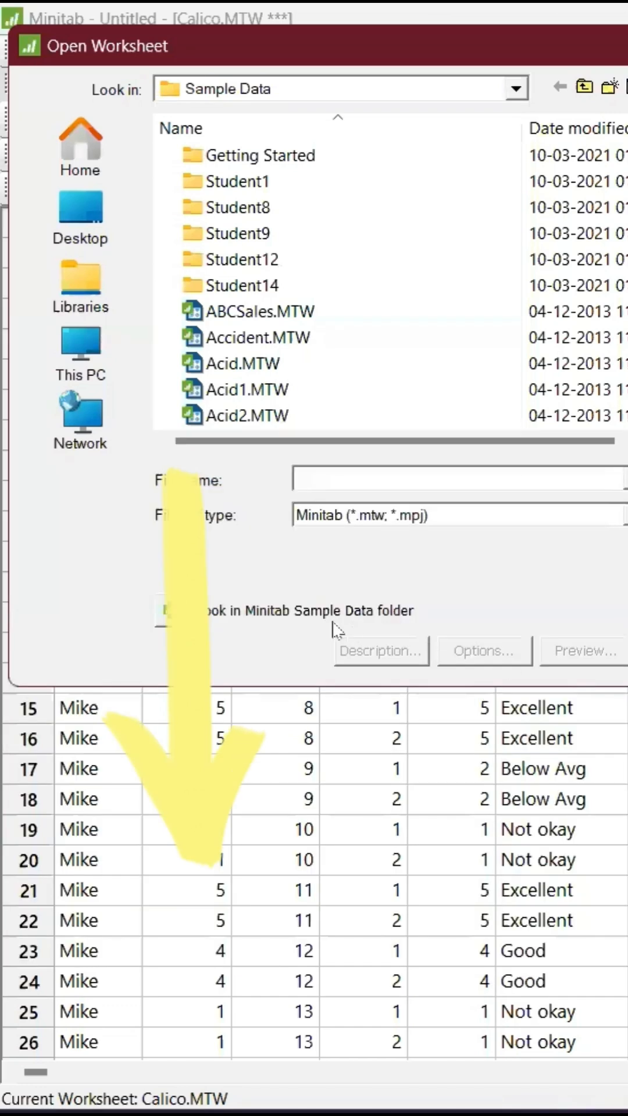
click(171, 610)
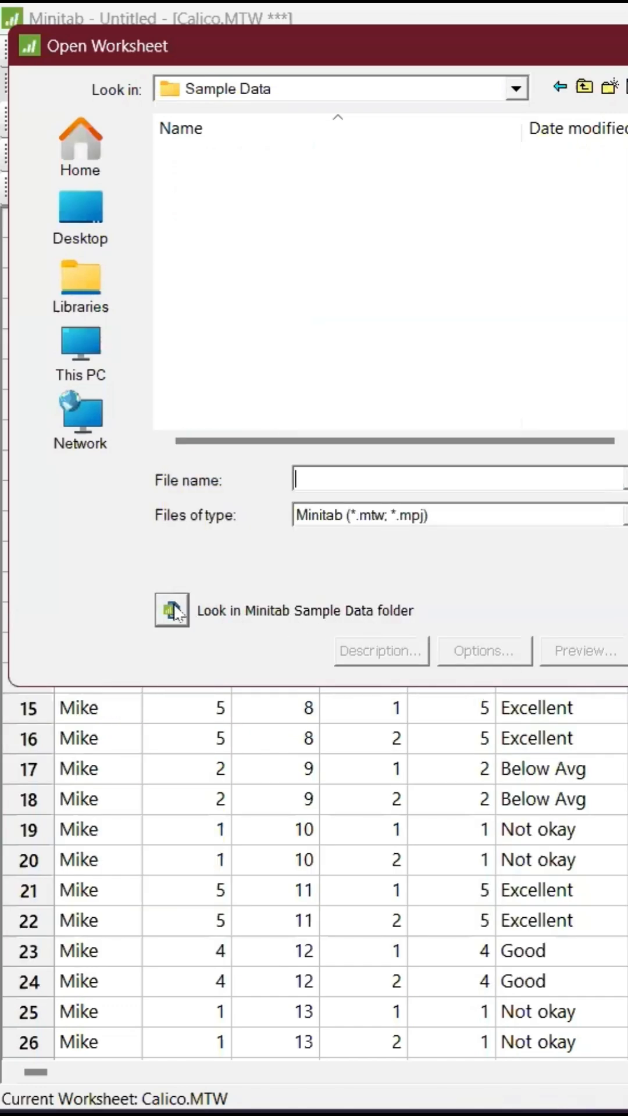
text(cali)
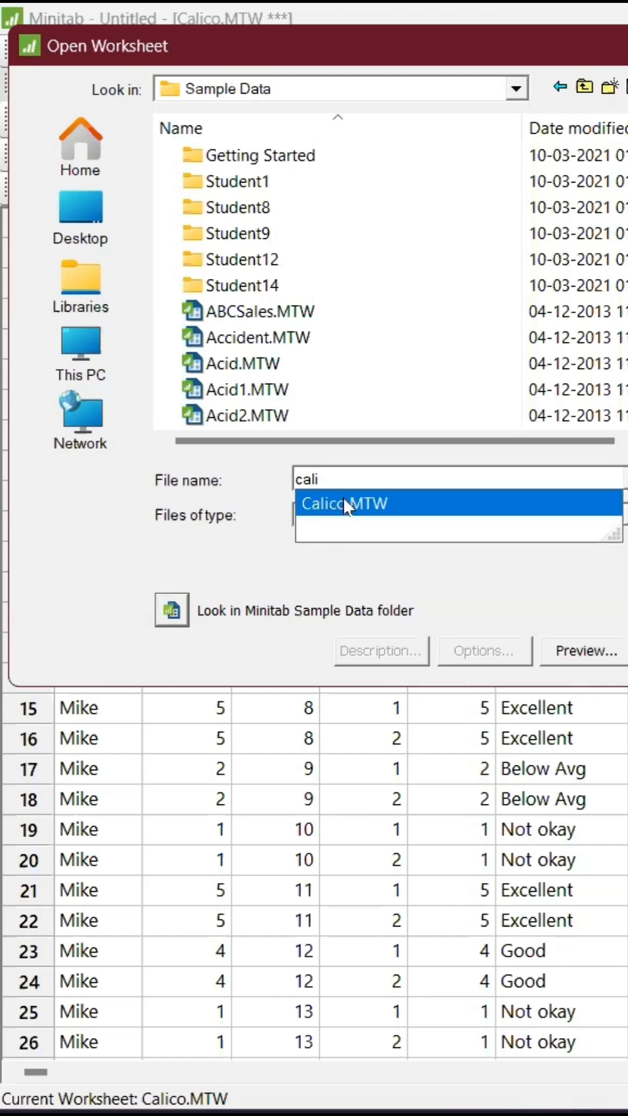
click(344, 503)
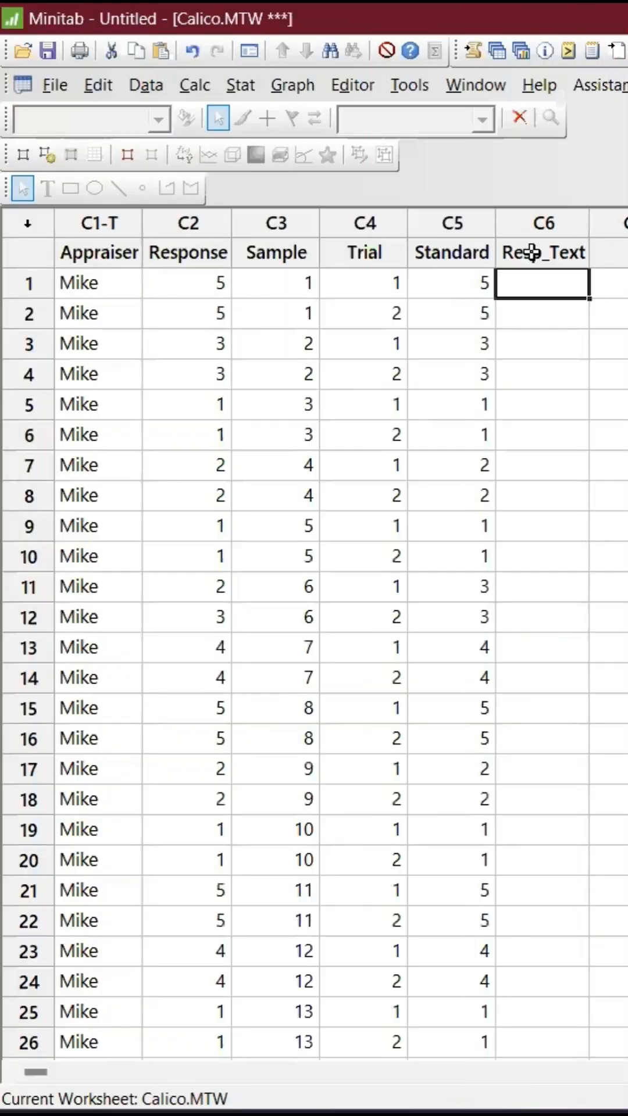
Step: Code Response 1–5 into Resp_Text as Not okay, Below Avg, Average, Good, Excellent
click(145, 85)
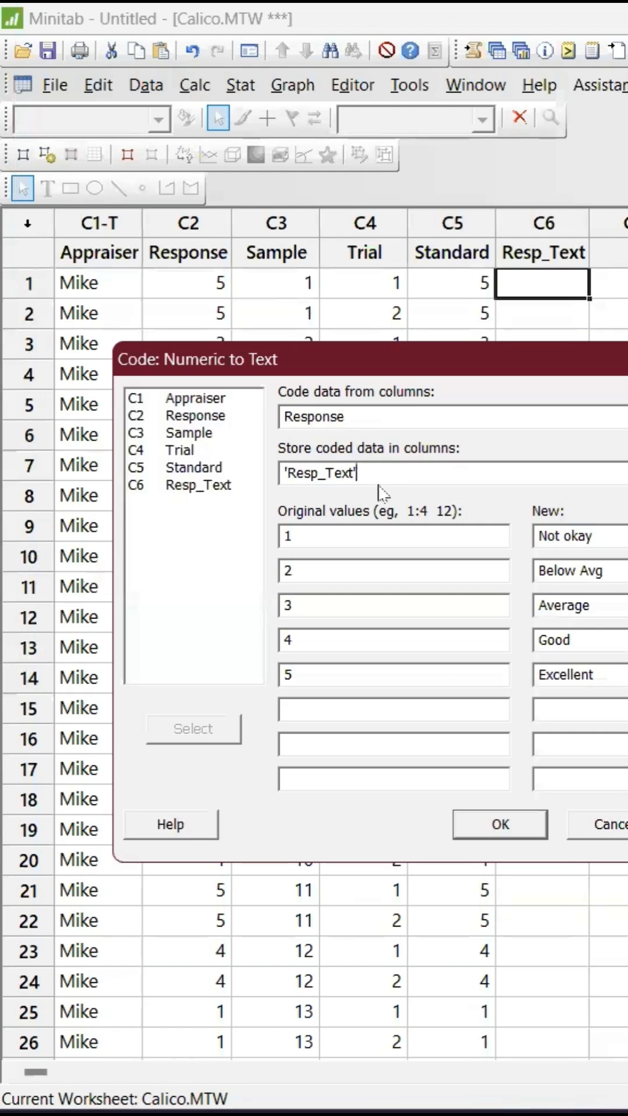
click(498, 824)
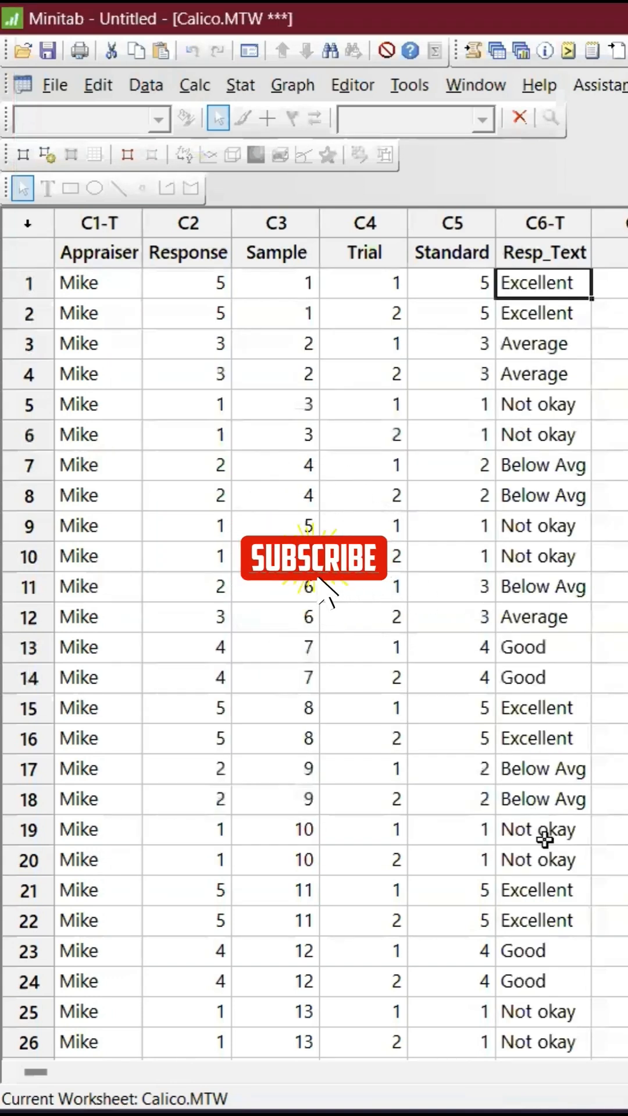